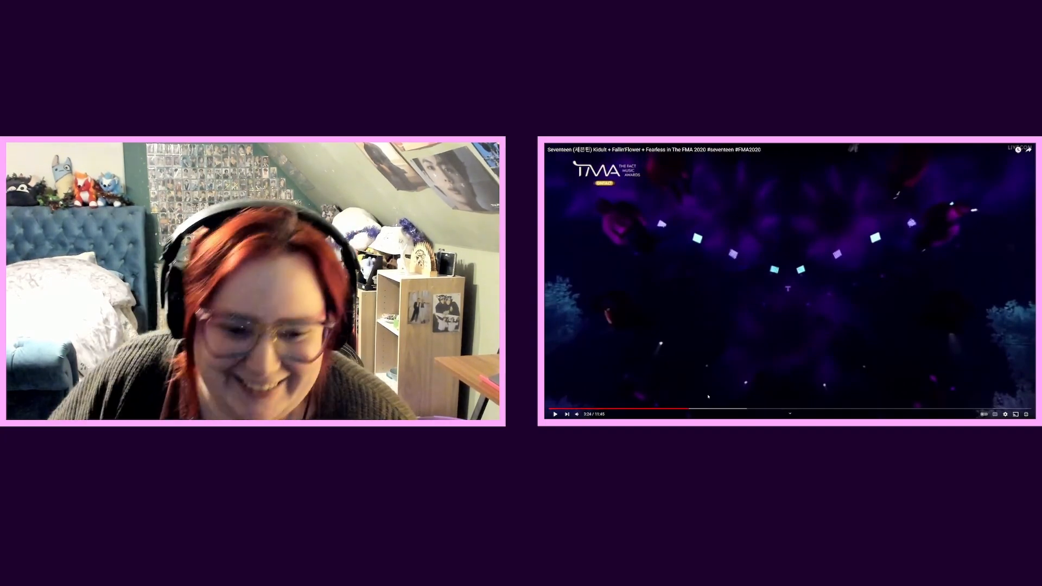
mouse_move(673, 409)
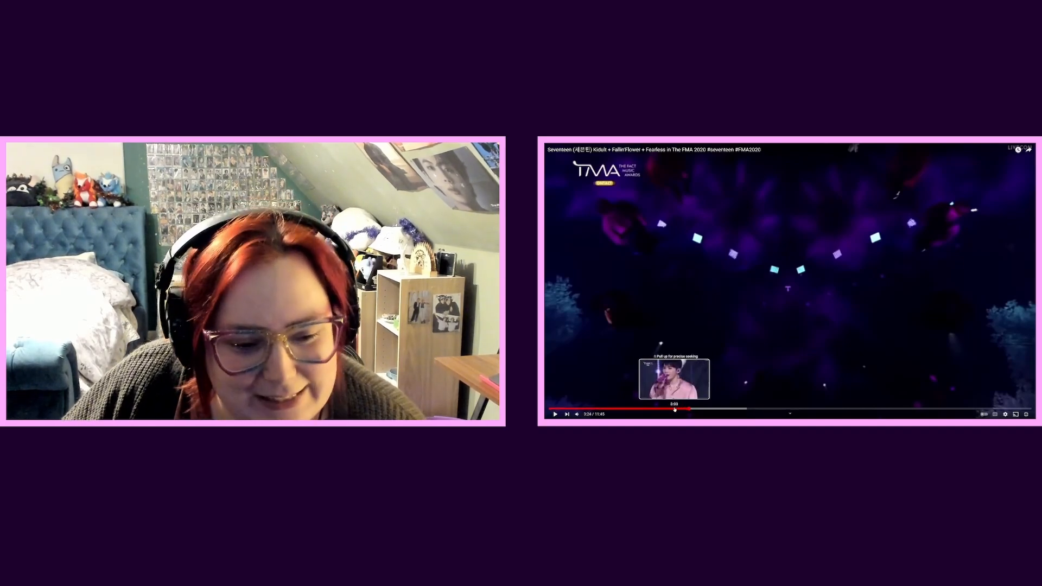
mouse_move(600, 409)
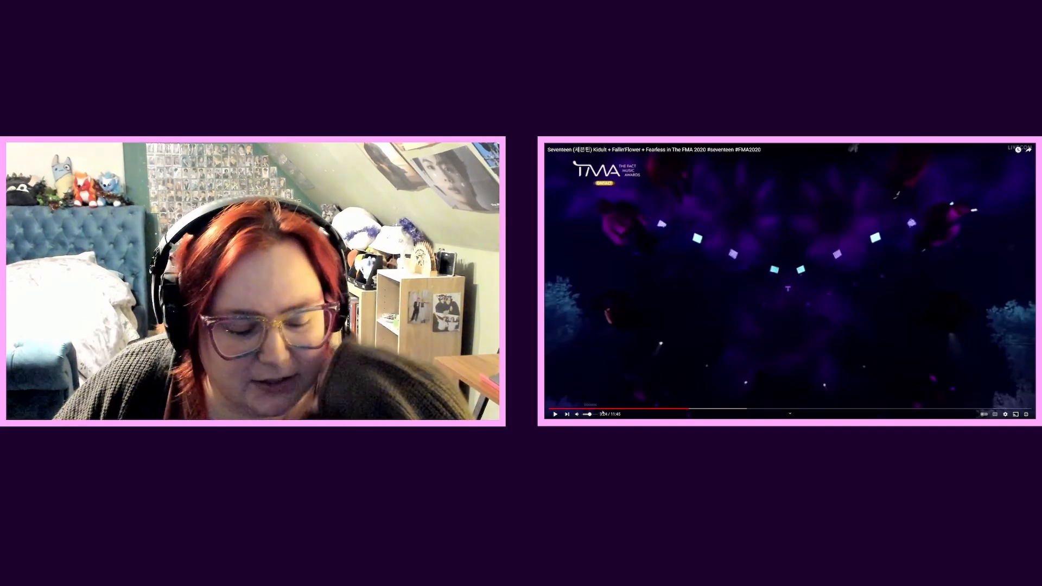
mouse_move(637, 410)
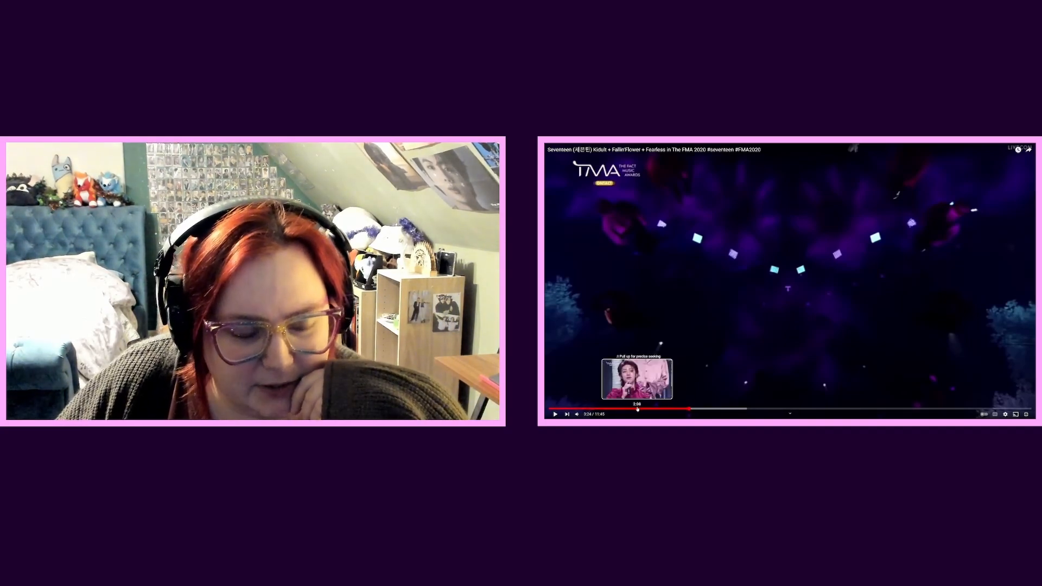
mouse_move(629, 410)
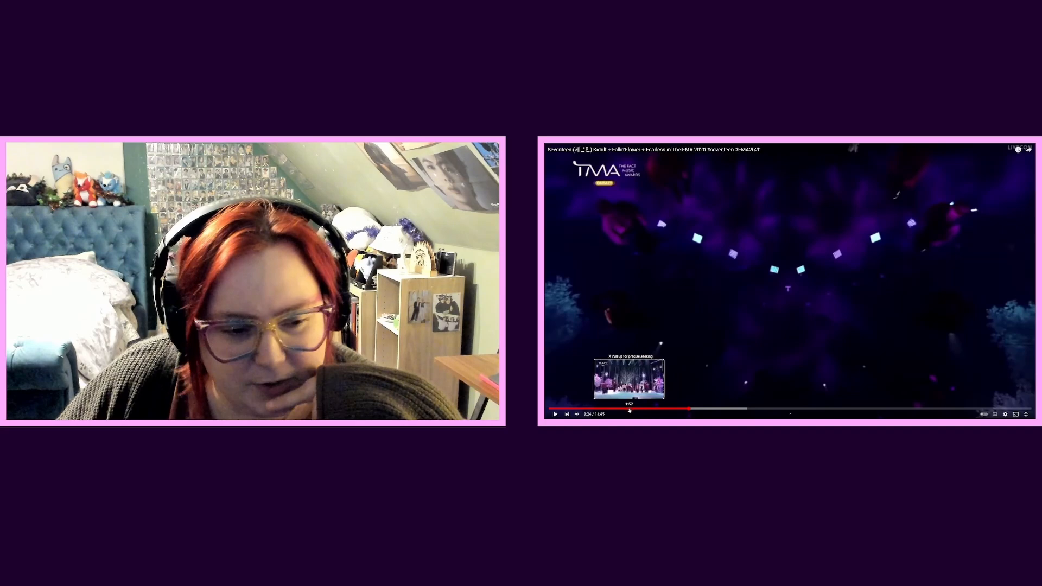
mouse_move(617, 410)
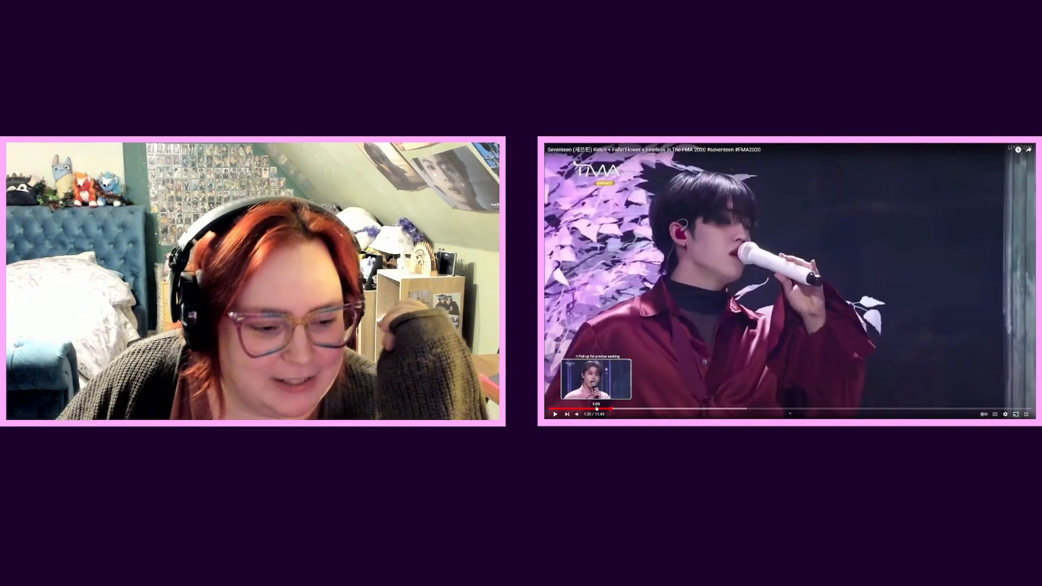
- Jump the FMA 2020 Seventeen performance back to an earlier moment and keep watching
click(598, 408)
text(seventeen oh)
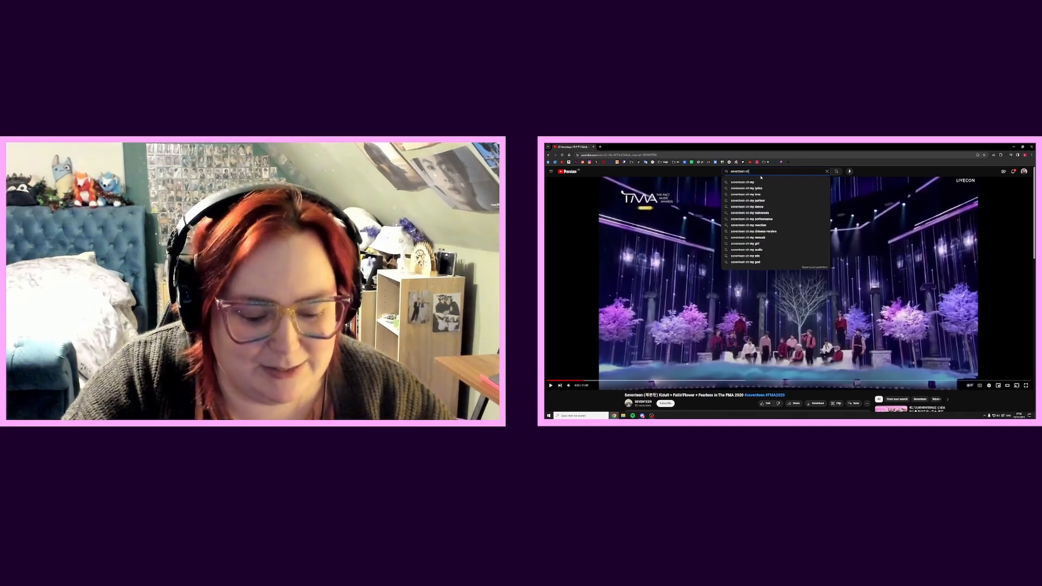
- Search 'seventeen oh my' and start the Oh My! music video from the results
key(Return)
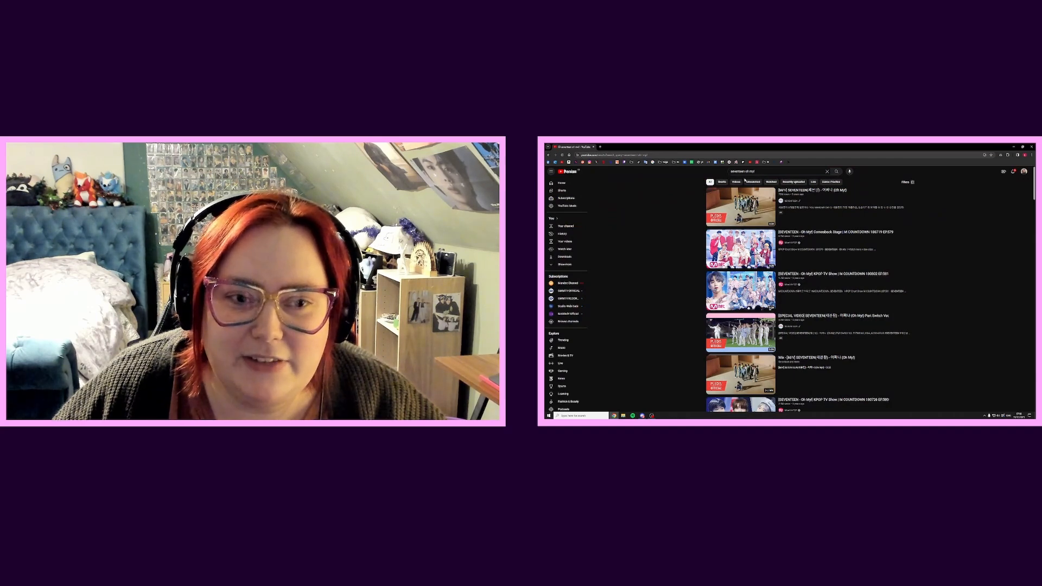
click(739, 206)
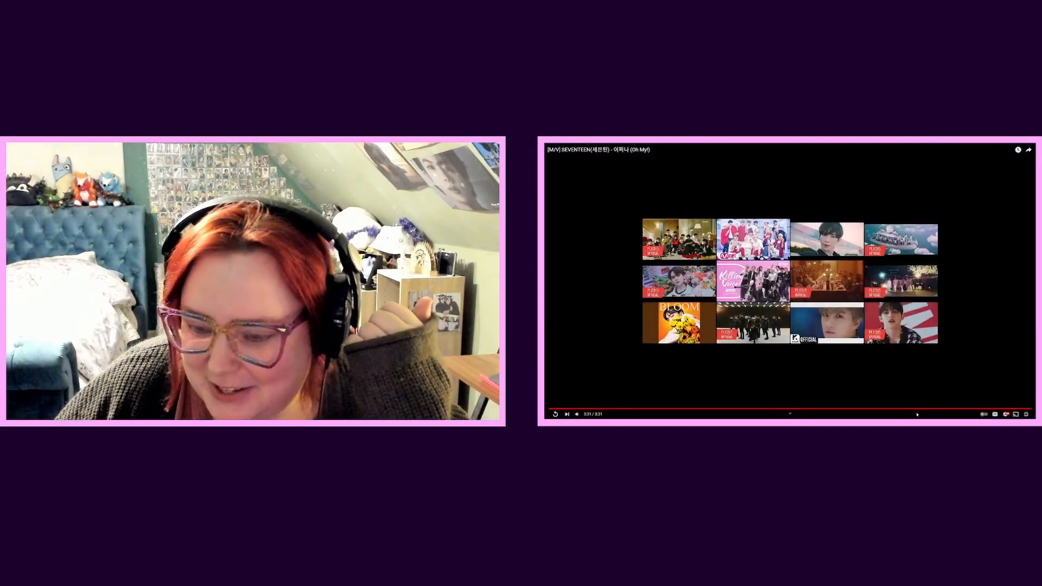
mouse_move(1015, 402)
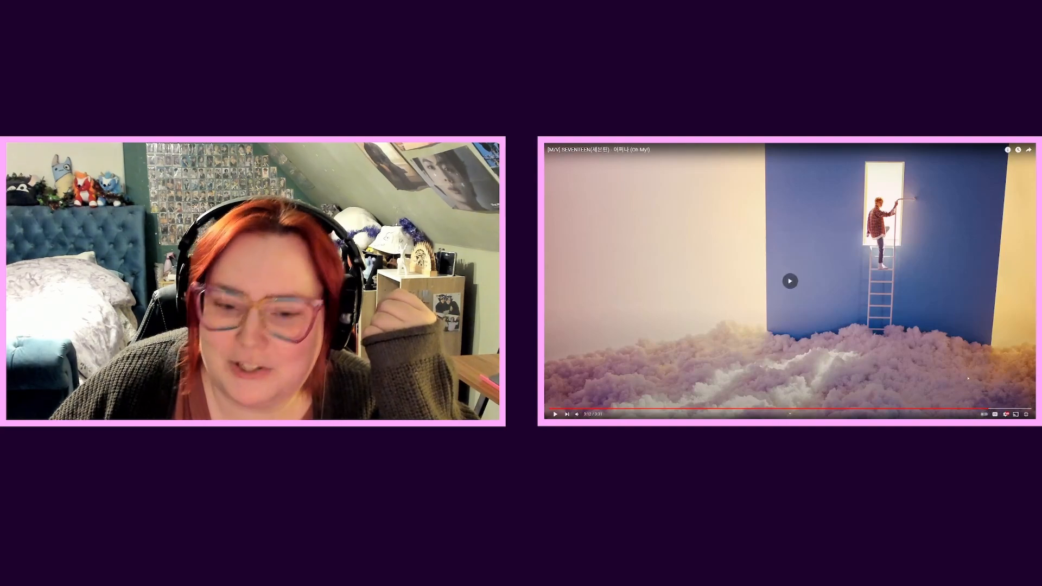
- Resume the Oh My! music video and let it run to the floor choreography scene
click(555, 413)
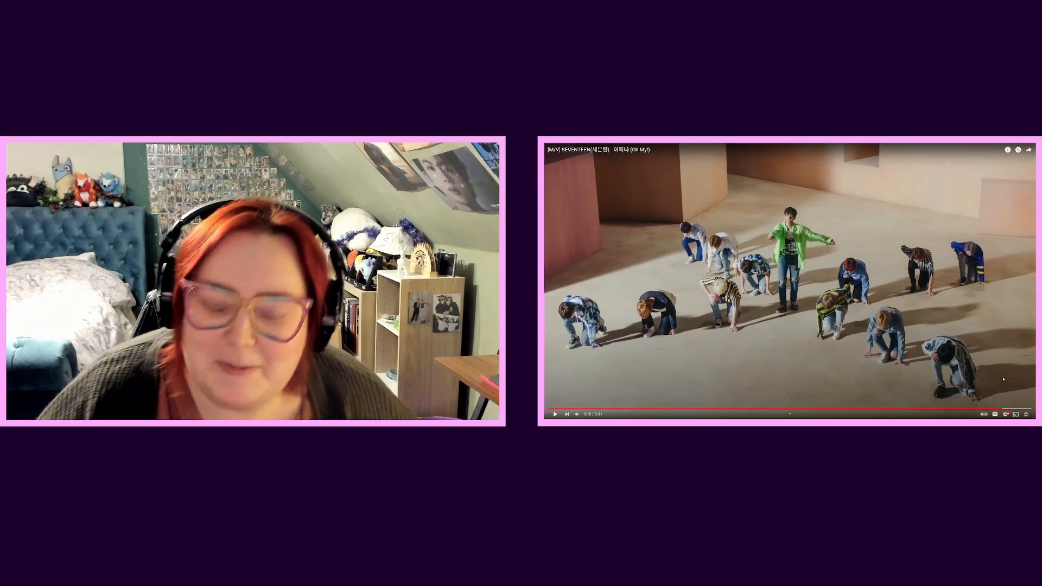
mouse_move(716, 410)
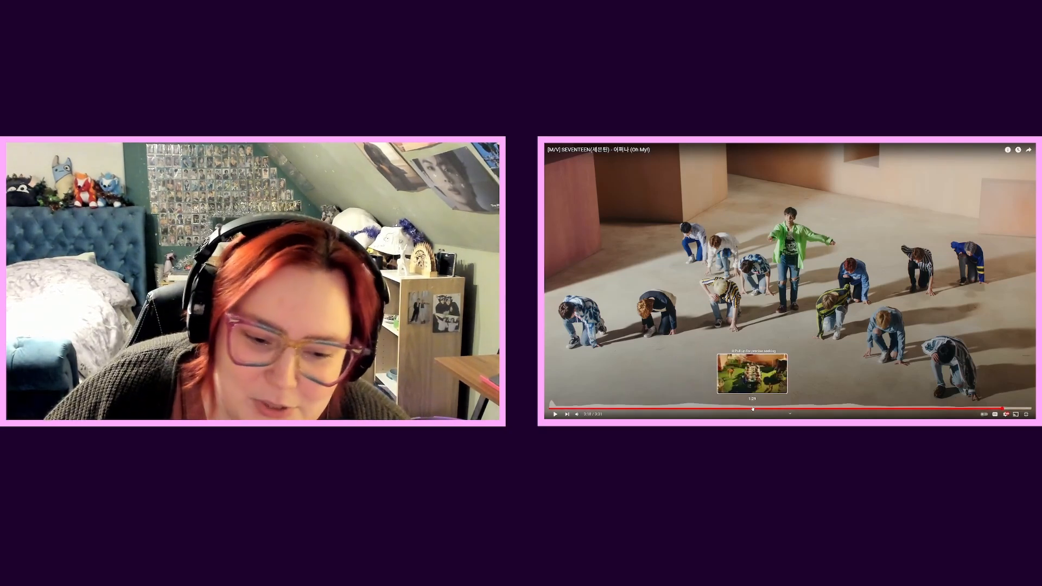
- Seek the Oh My! video back twice to rewatch an earlier stretch into the dormitory scene
click(735, 409)
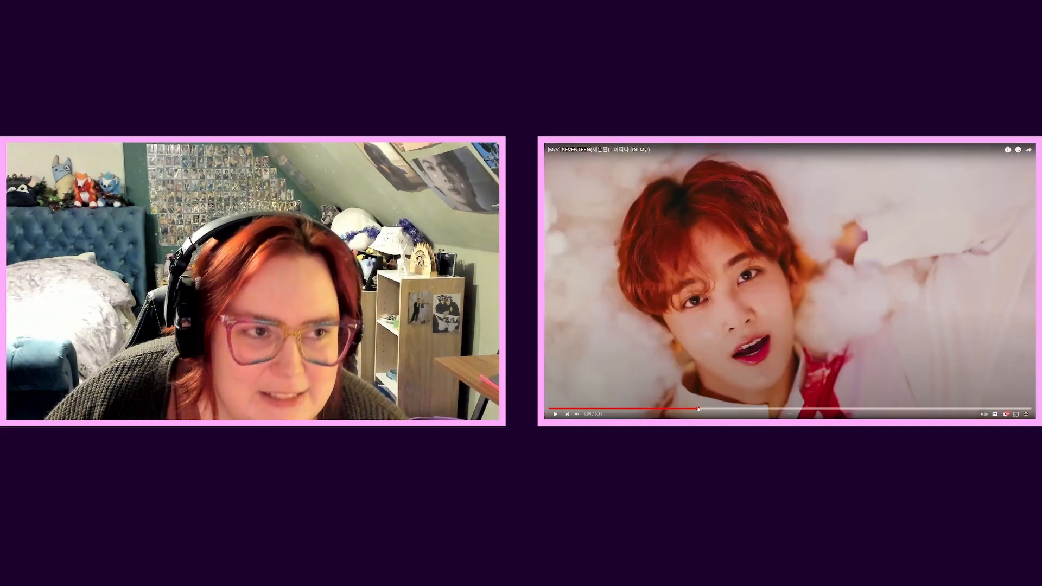
mouse_move(685, 411)
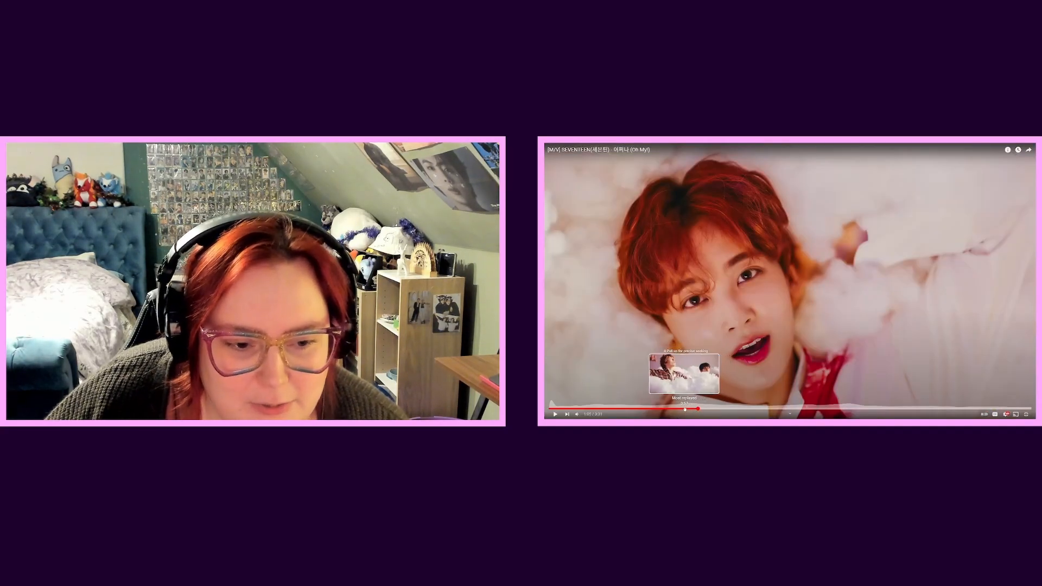
click(671, 409)
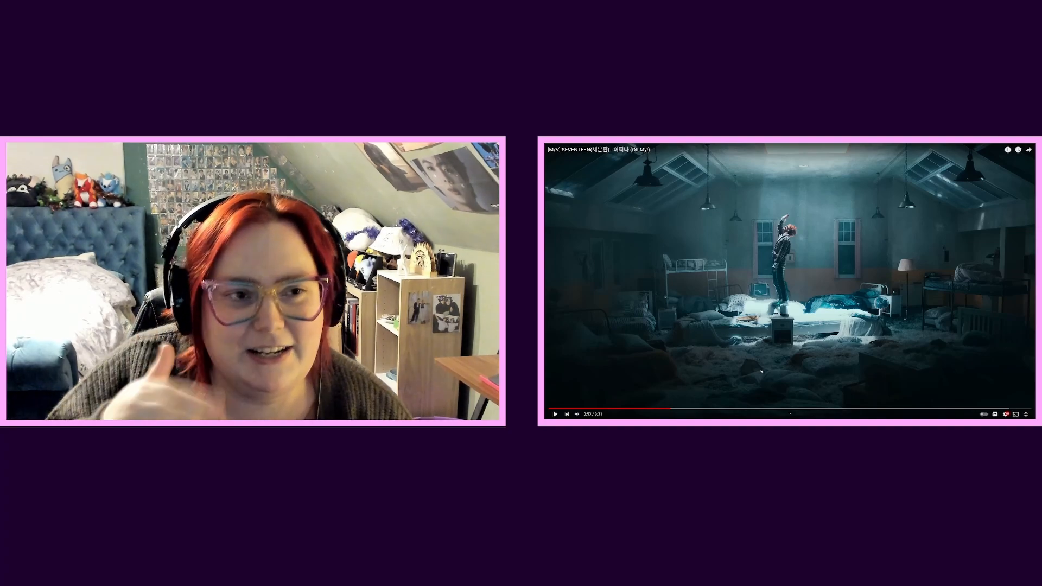
- Jump the Oh My! video forward to around 1:30, the long-table scene among animals
click(554, 414)
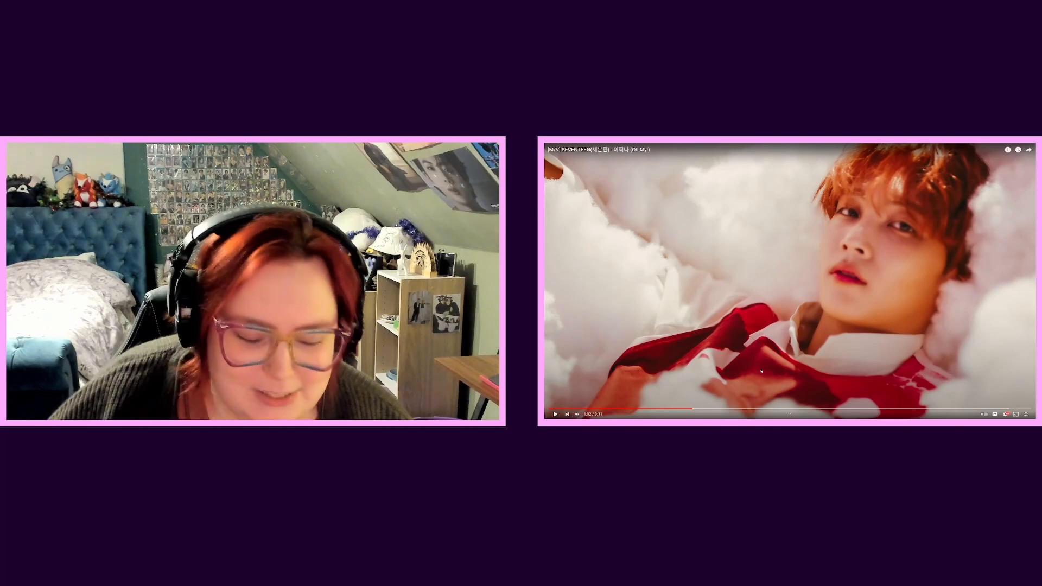
mouse_move(713, 410)
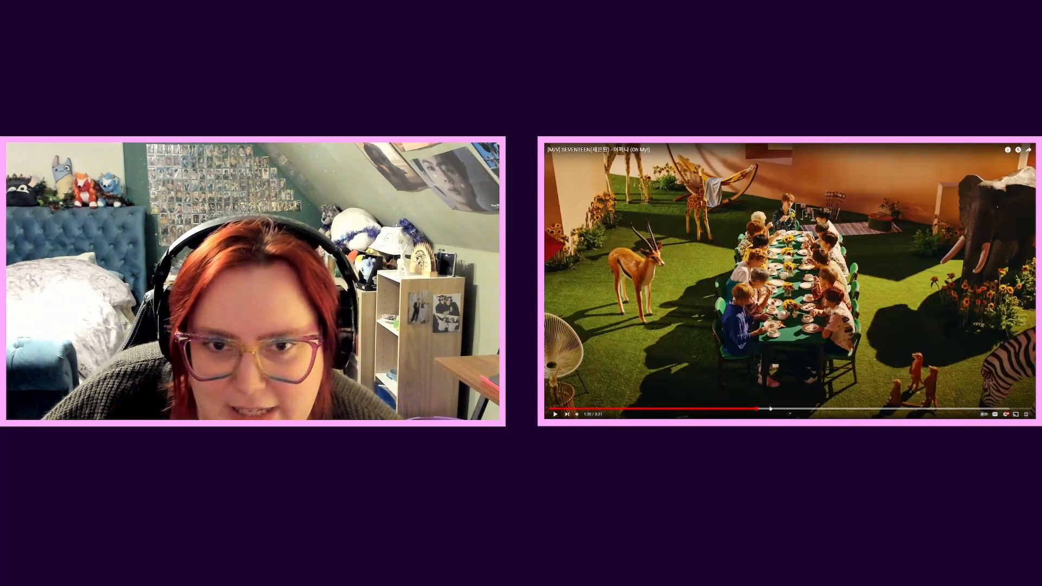
mouse_move(772, 409)
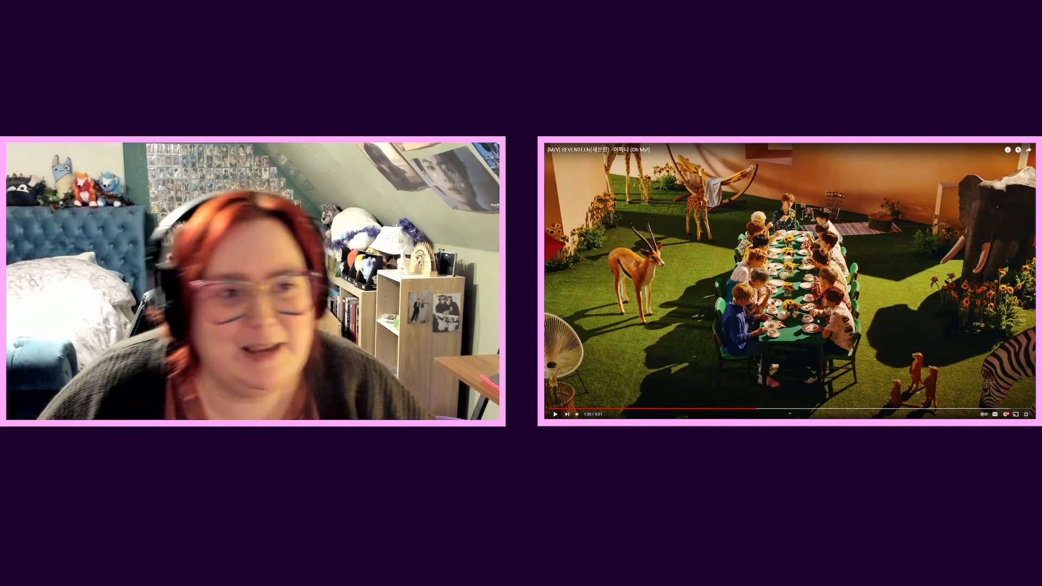
mouse_move(1029, 414)
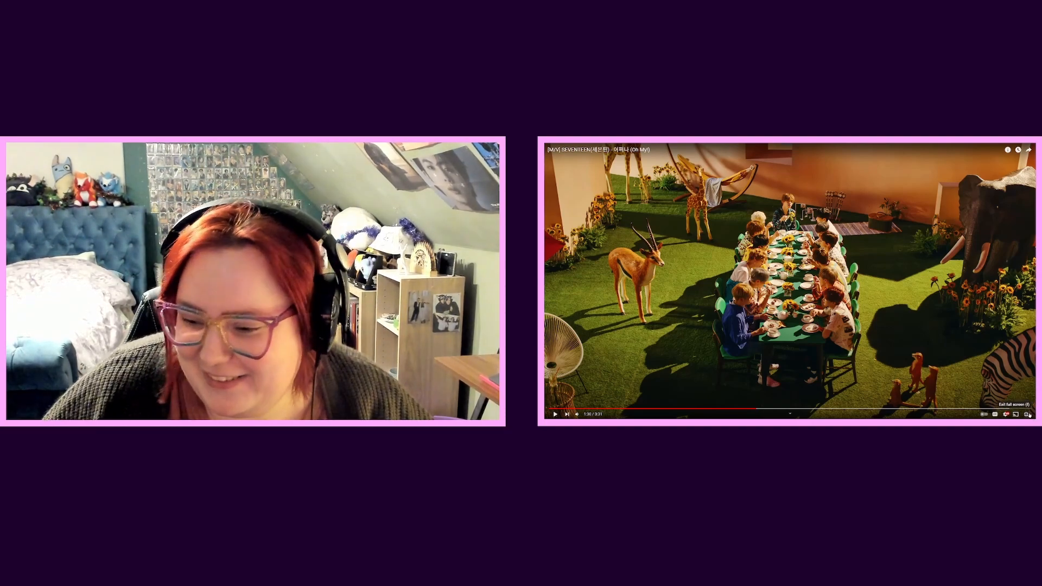